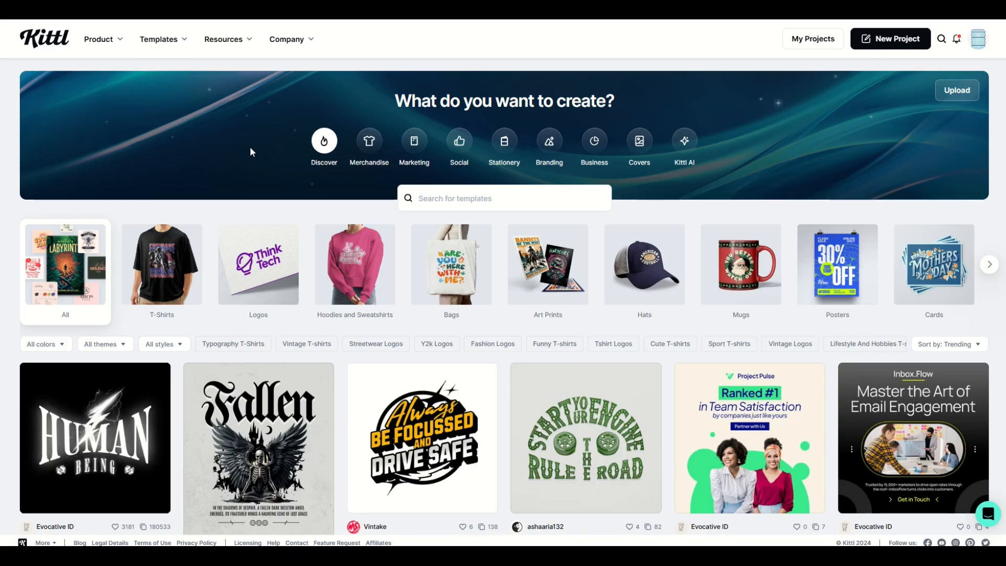
{"action": "mouse_move", "coordinate": [242, 144]}
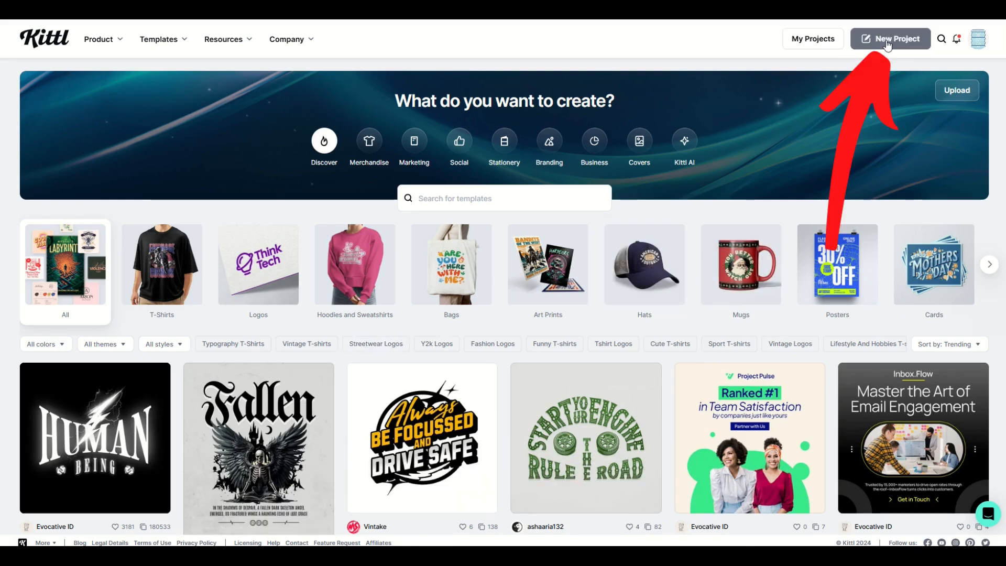
- Create a new project on a 4500 × 5400 px Merch by Amazon T-Shirt artboard
{"action": "left_click", "coordinate": [891, 37]}
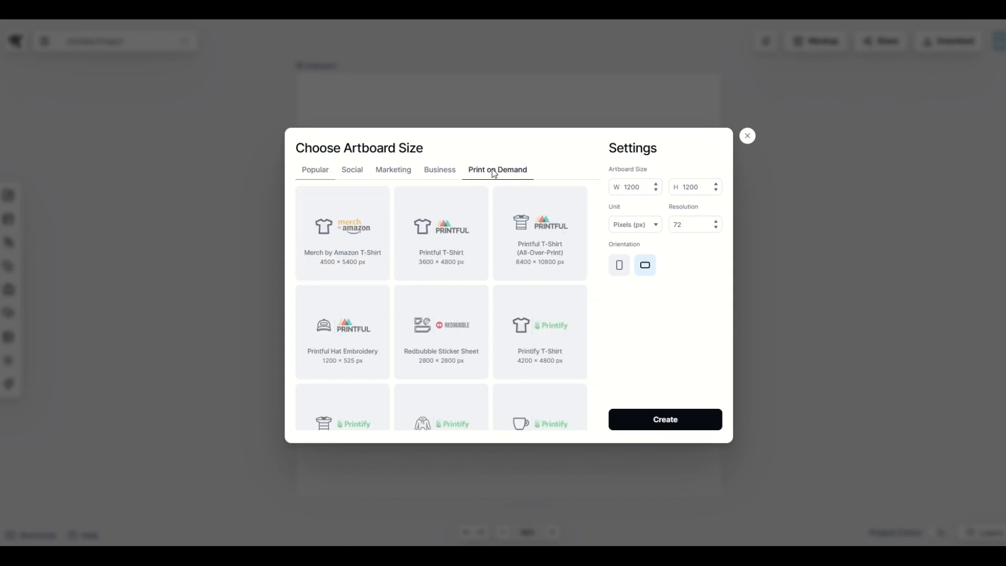
{"action": "left_click", "coordinate": [342, 231]}
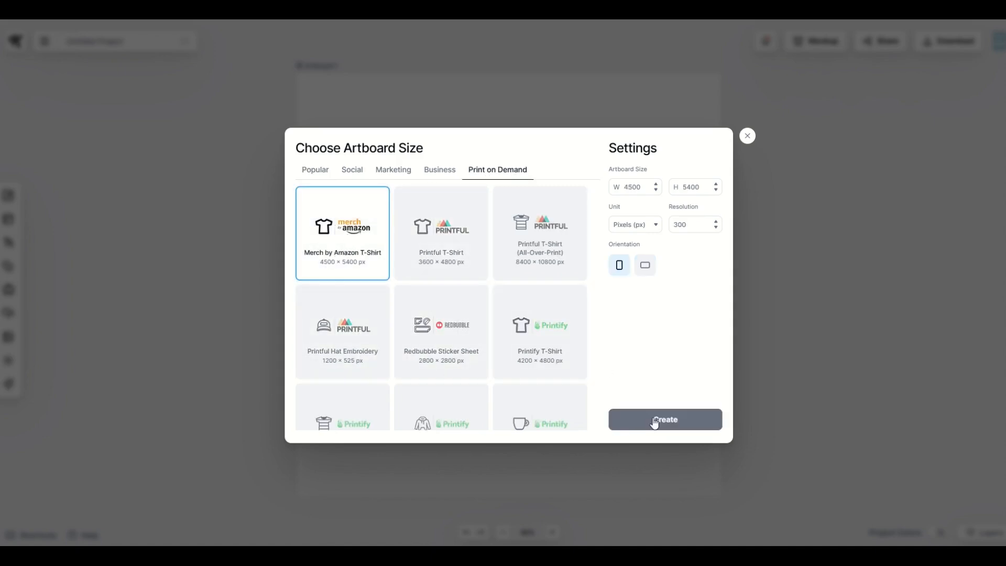
{"action": "left_click", "coordinate": [665, 419]}
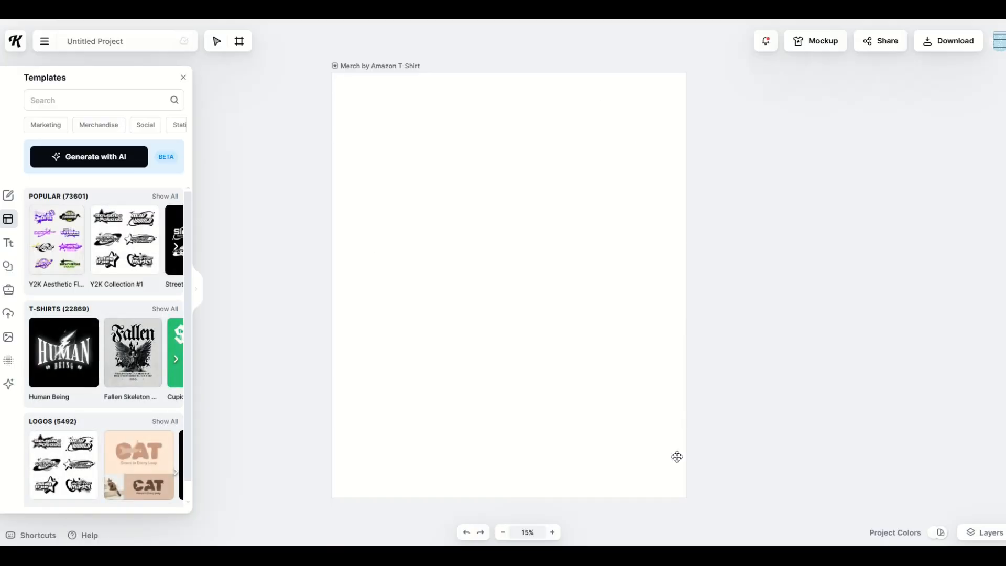
{"action": "mouse_move", "coordinate": [37, 206]}
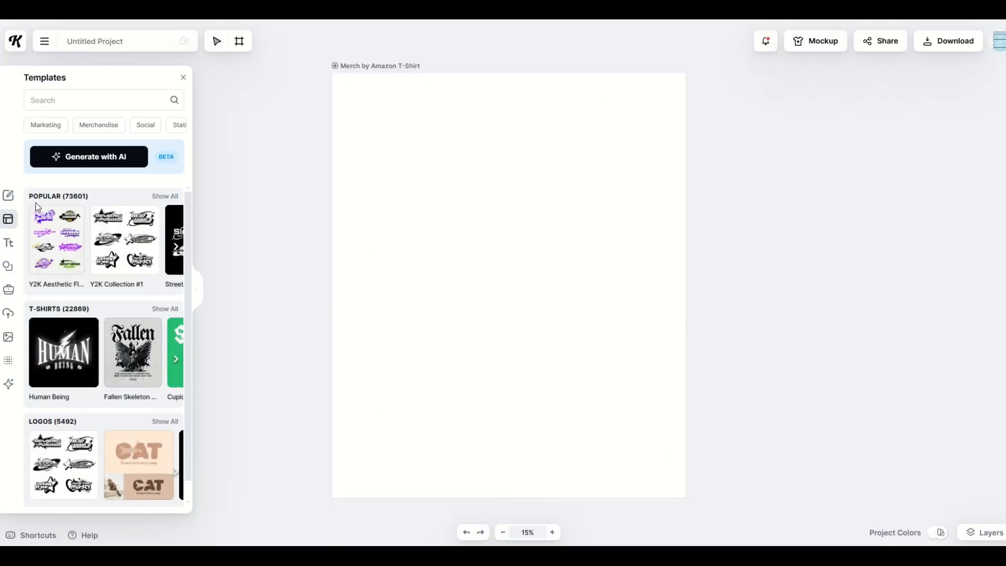
{"action": "mouse_move", "coordinate": [9, 268]}
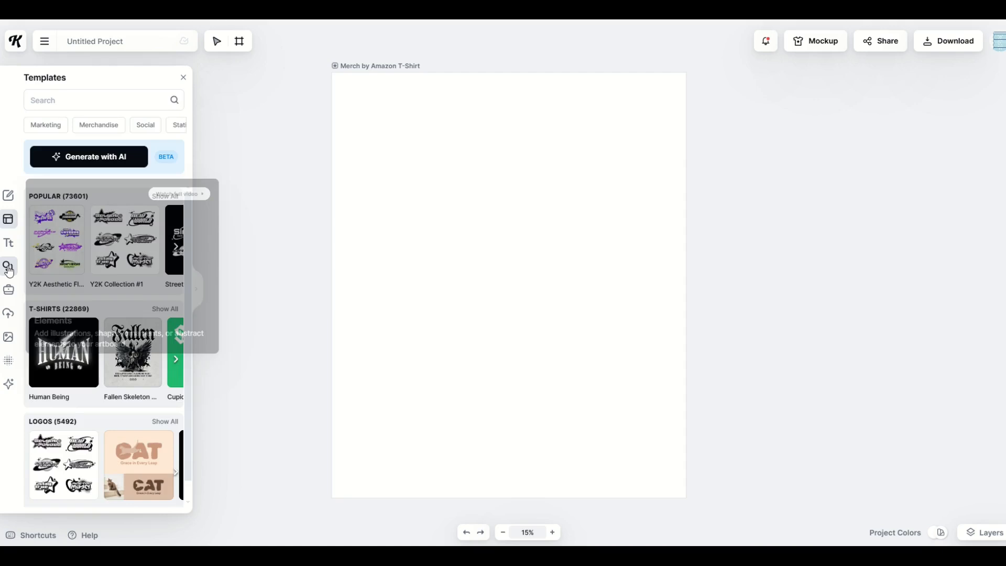
- Search Elements for 'us flag' and insert the striped flag shield, then begin a star search
{"action": "type", "text": "us flag"}
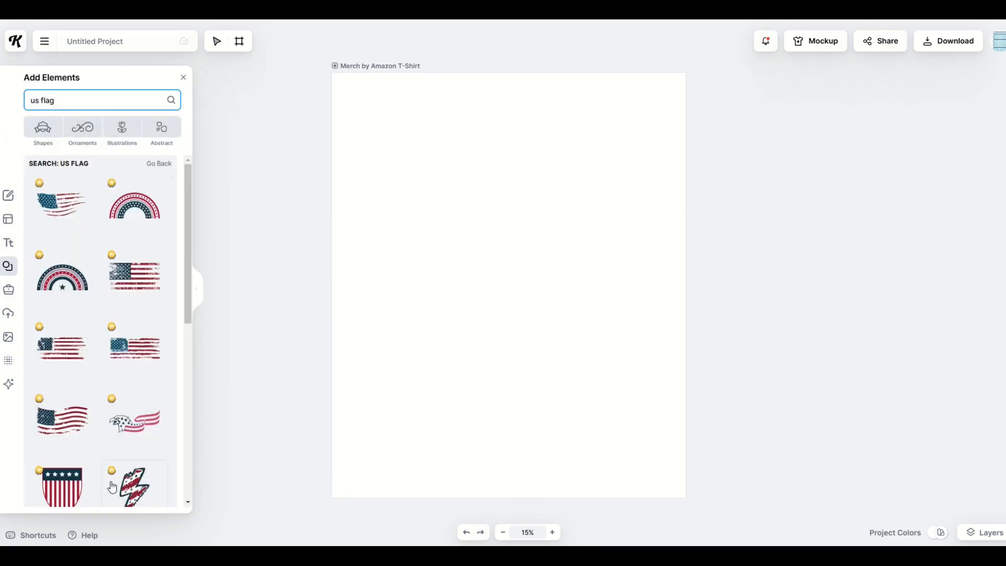
{"action": "left_click", "coordinate": [61, 489]}
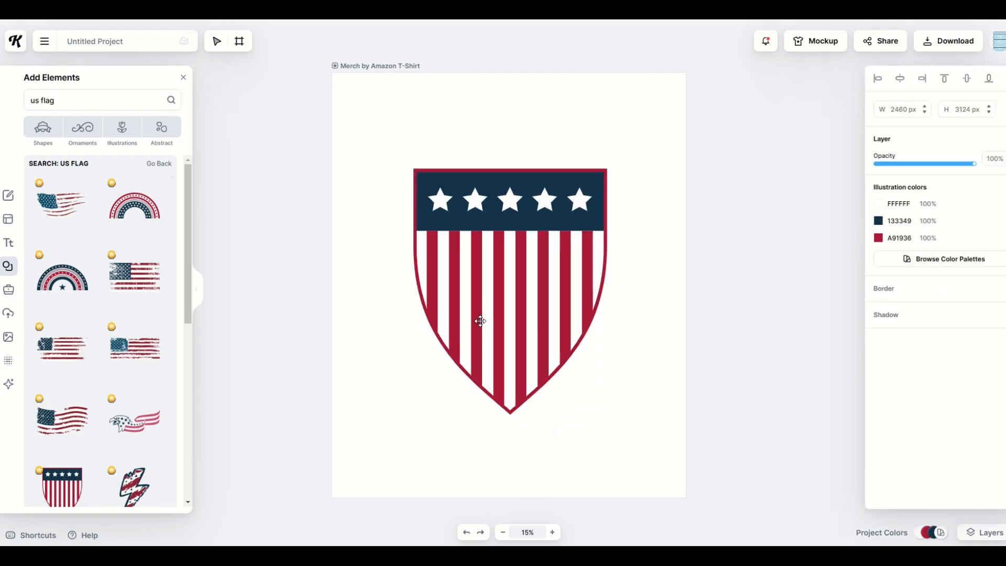
{"action": "type", "text": "star"}
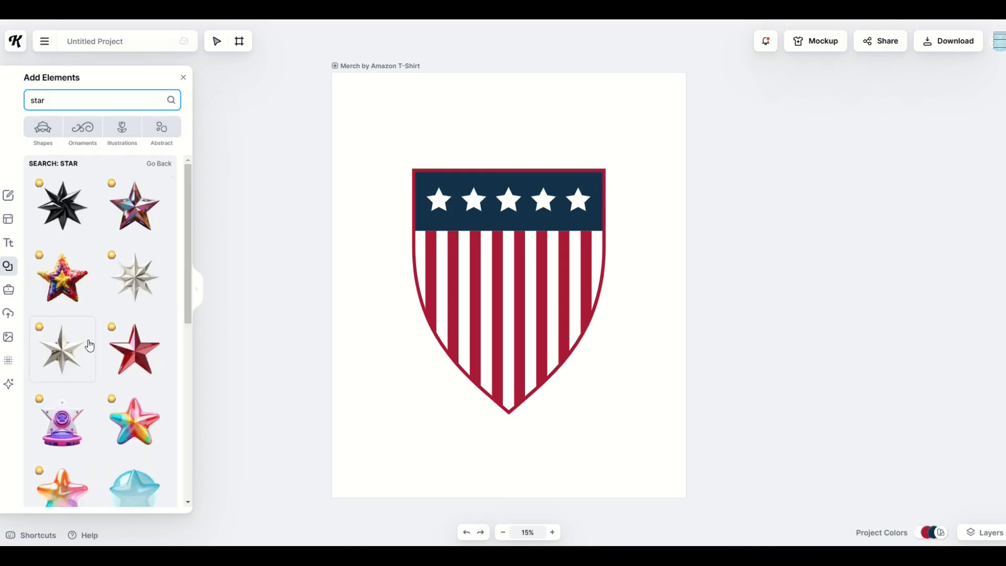
- Add a pink star at the shield's lower left and paste a copy for the lower right
{"action": "scroll", "scroll_direction": "down", "scroll_amount": 3}
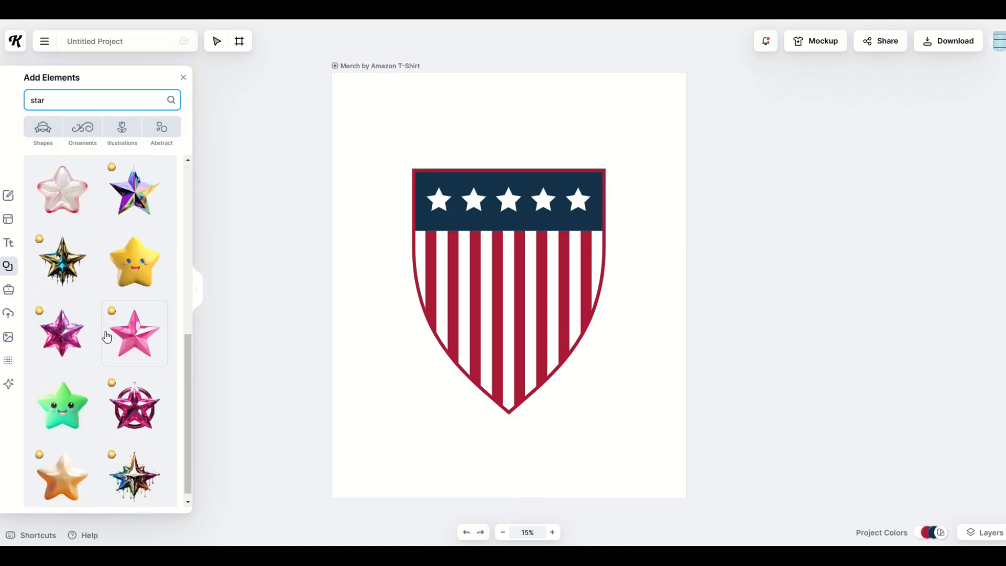
{"action": "left_click", "coordinate": [135, 333]}
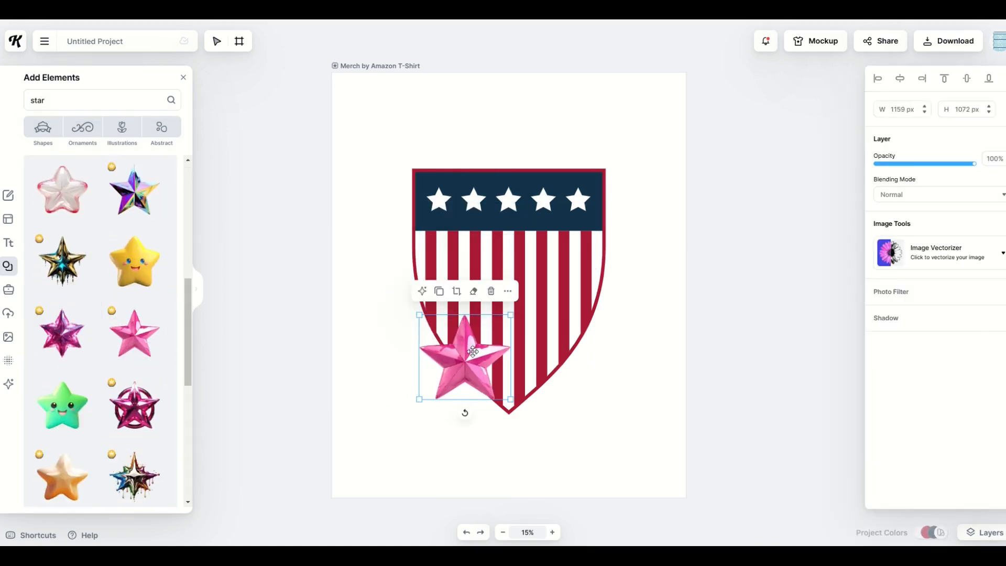
{"action": "left_click_drag", "start_coordinate": [464, 353], "coordinate": [392, 375]}
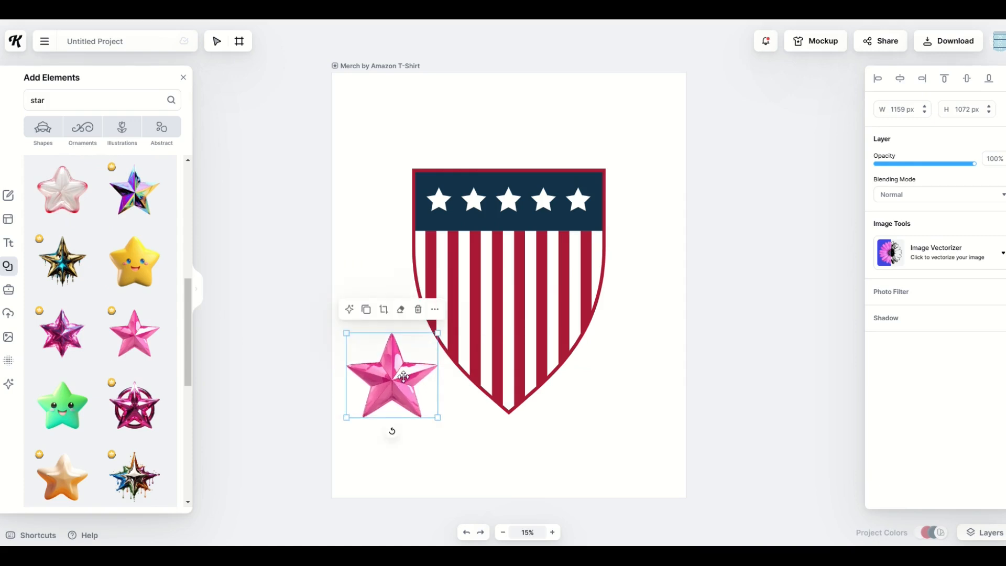
{"action": "key", "text": "Ctrl+v"}
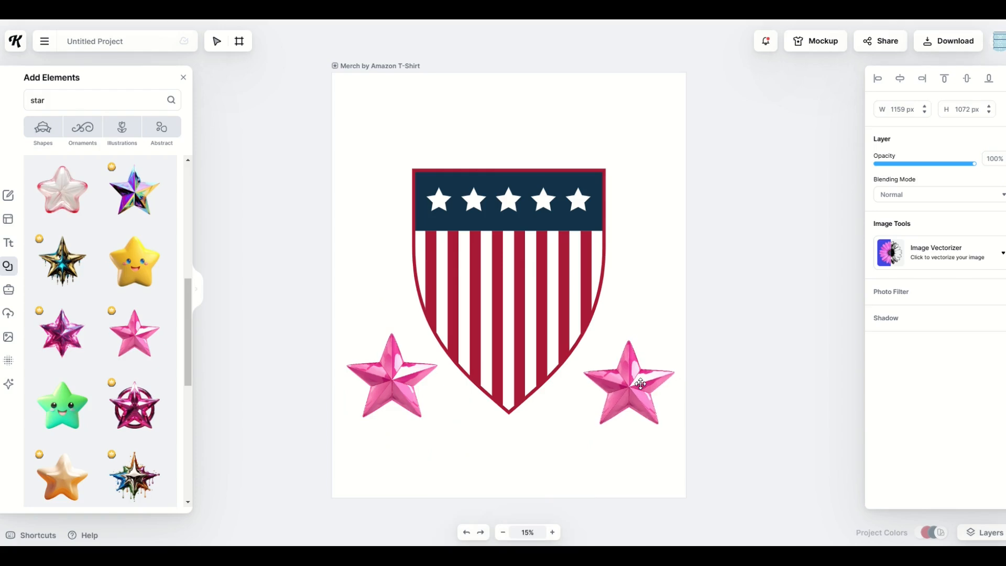
{"action": "left_click", "coordinate": [639, 383]}
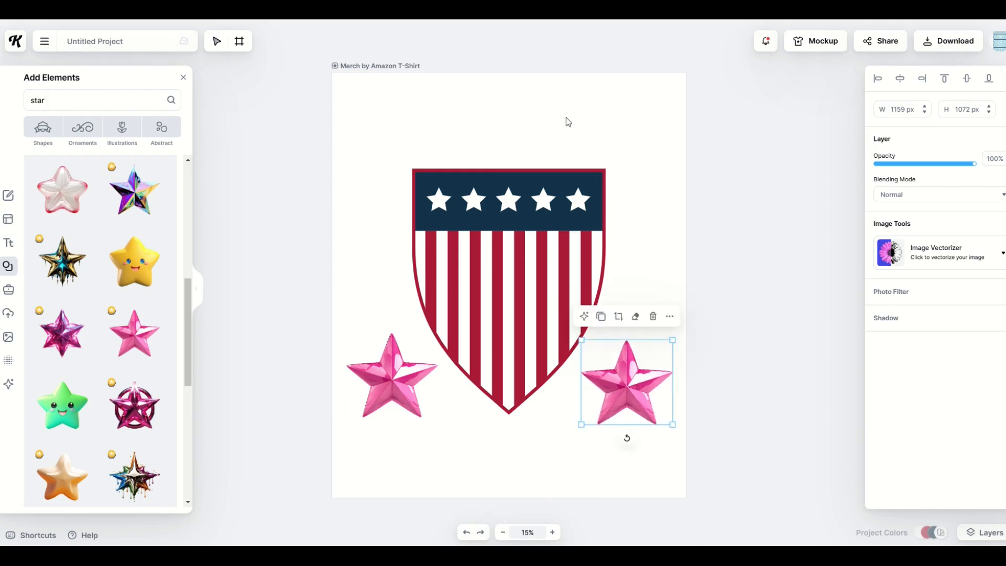
{"action": "mouse_move", "coordinate": [390, 187]}
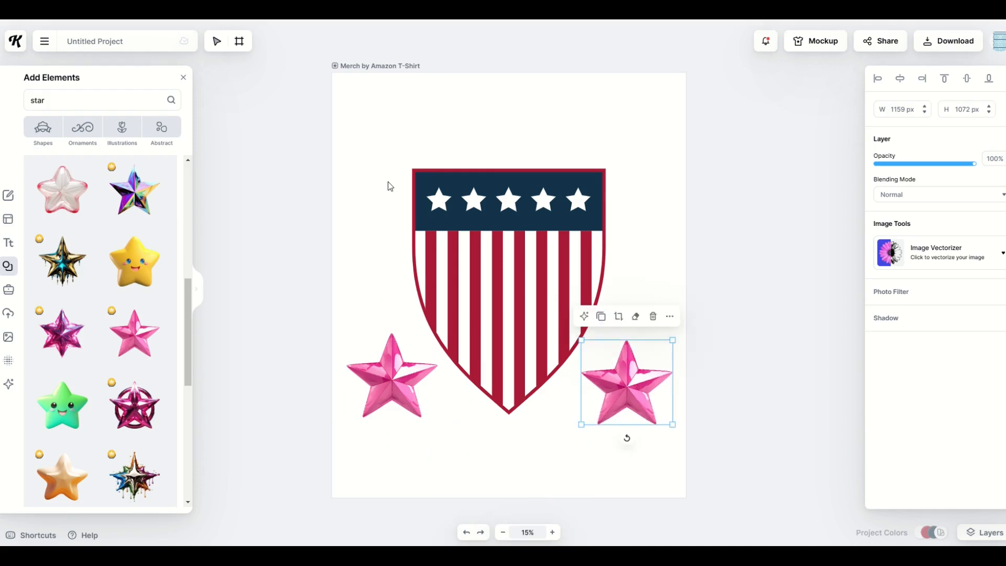
{"action": "left_click", "coordinate": [434, 425]}
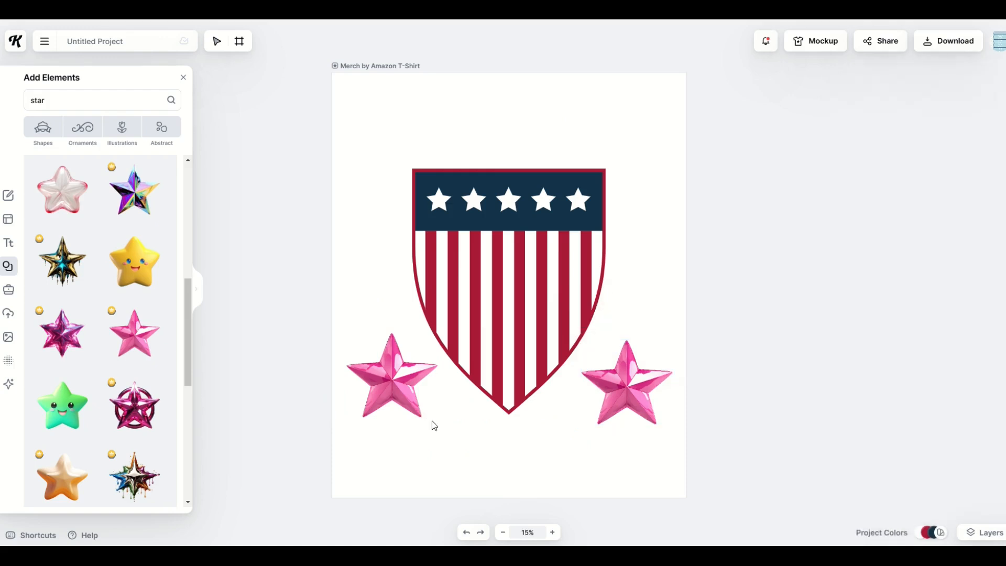
{"action": "left_click", "coordinate": [392, 376]}
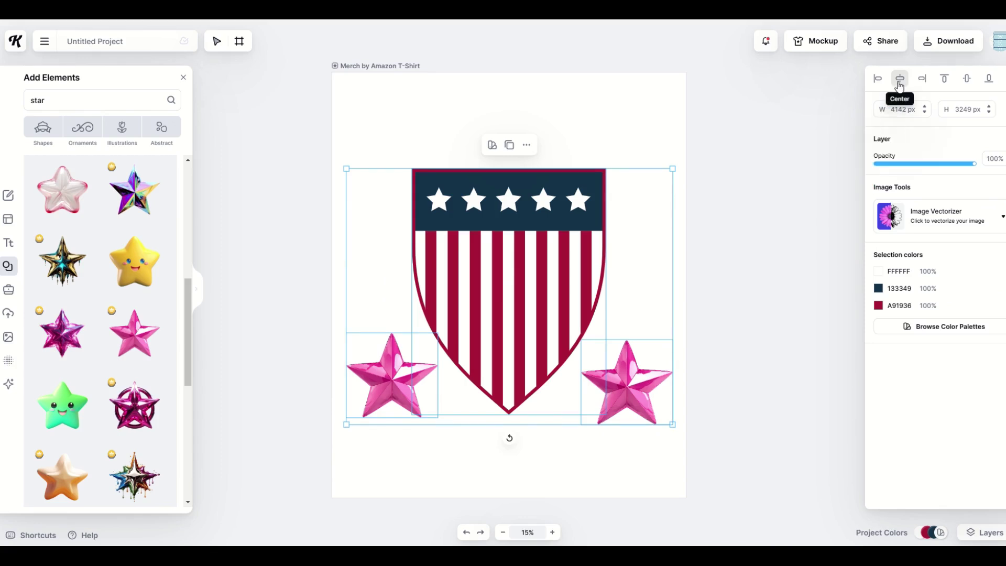
{"action": "left_click", "coordinate": [900, 78]}
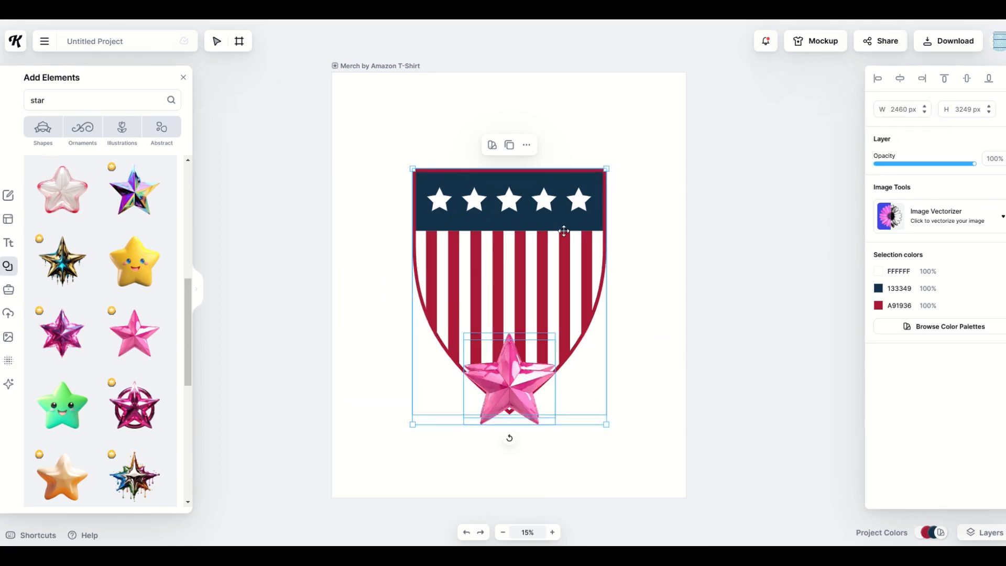
{"action": "mouse_move", "coordinate": [134, 260]}
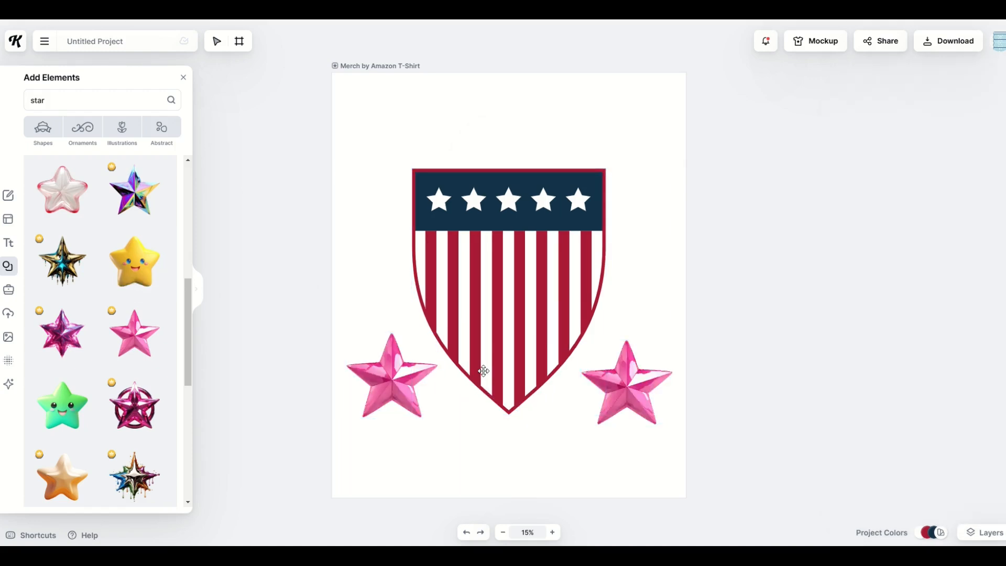
- Center the flag shield horizontally on the artboard, then select the left star
{"action": "left_click", "coordinate": [482, 371]}
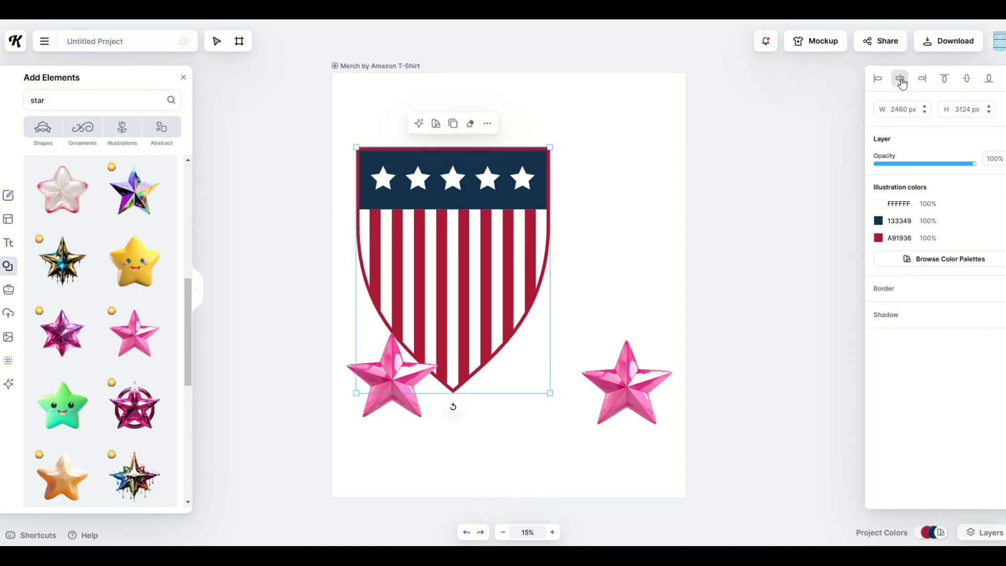
{"action": "left_click", "coordinate": [968, 78]}
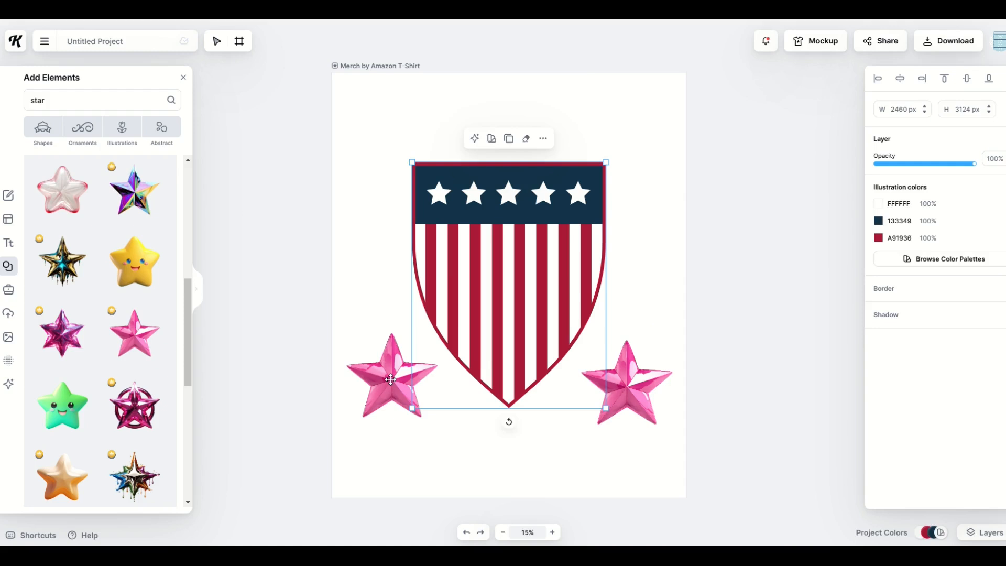
{"action": "left_click", "coordinate": [390, 380]}
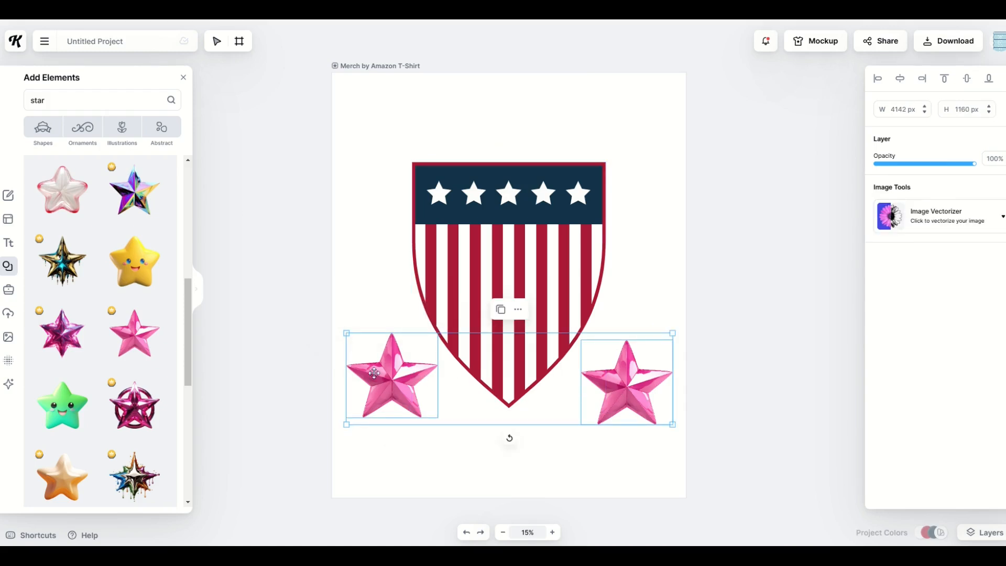
{"action": "mouse_move", "coordinate": [967, 78]}
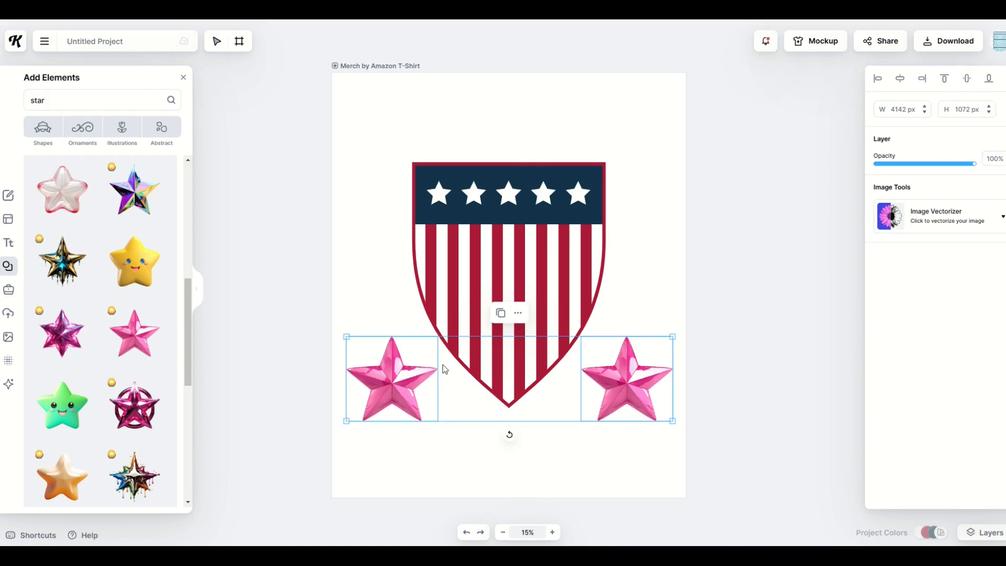
{"action": "mouse_move", "coordinate": [563, 376]}
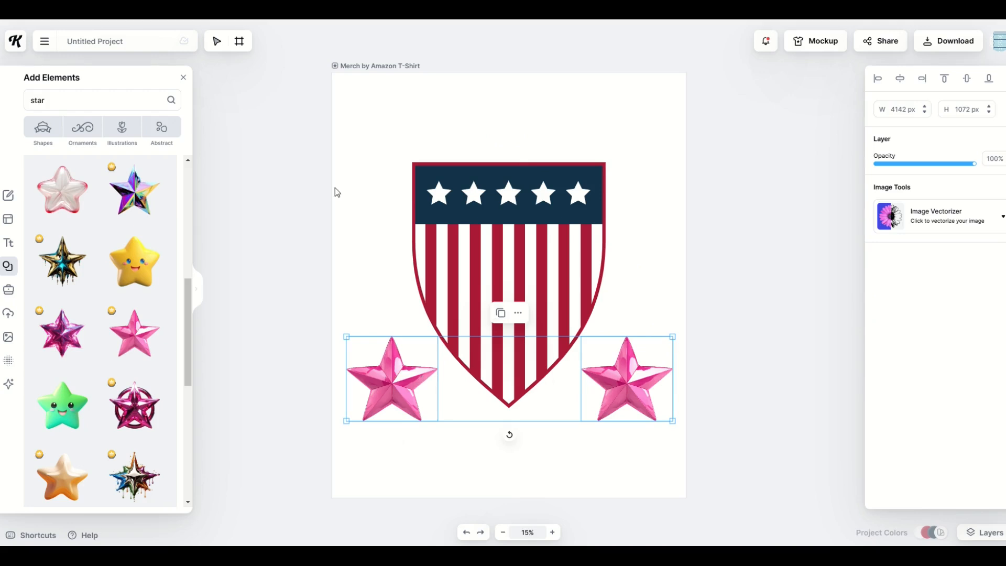
{"action": "mouse_move", "coordinate": [352, 206]}
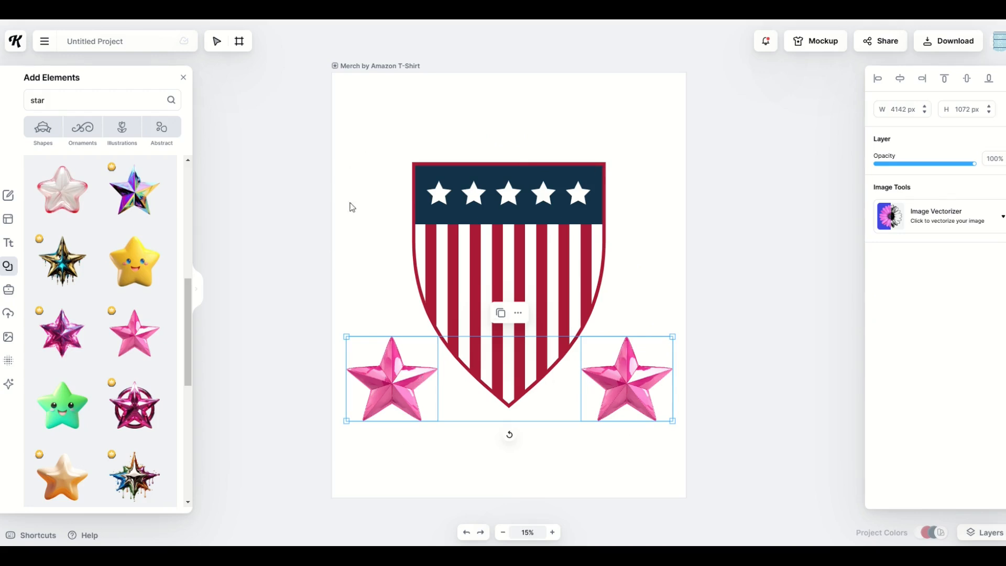
{"action": "mouse_move", "coordinate": [774, 210]}
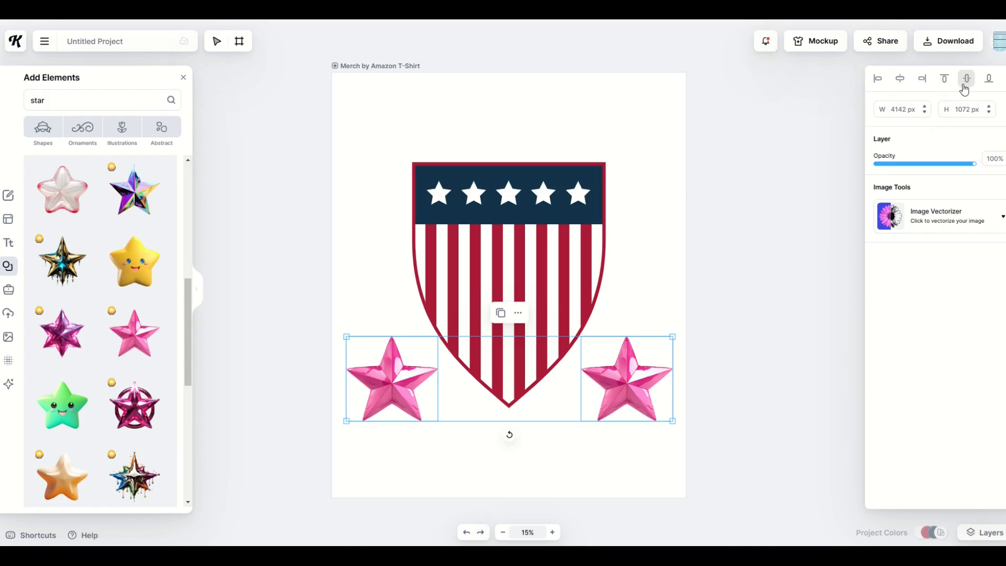
- Shift the selected star pair slightly lower beside the shield's point
{"action": "right_click", "coordinate": [391, 379]}
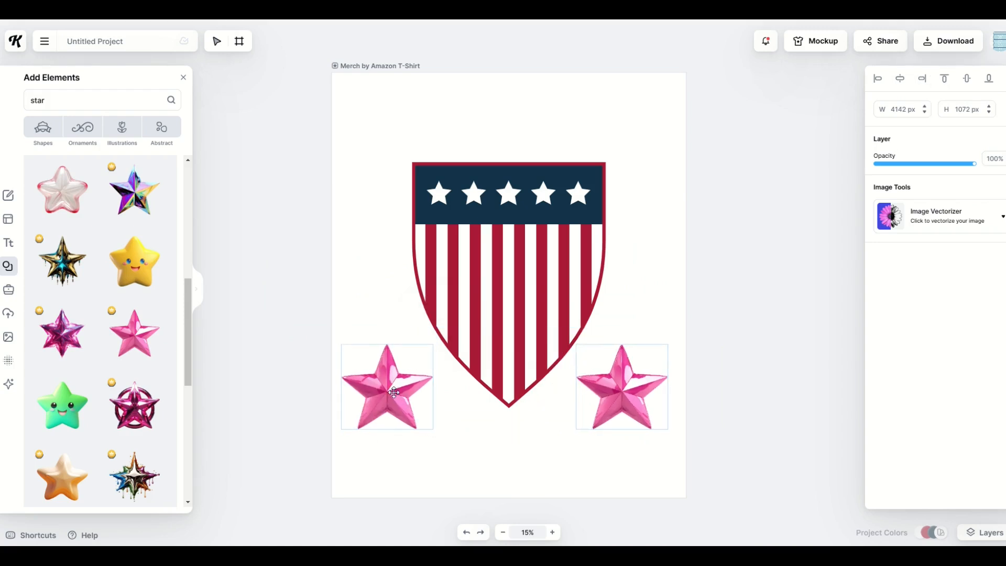
{"action": "left_click_drag", "start_coordinate": [387, 387], "coordinate": [408, 241]}
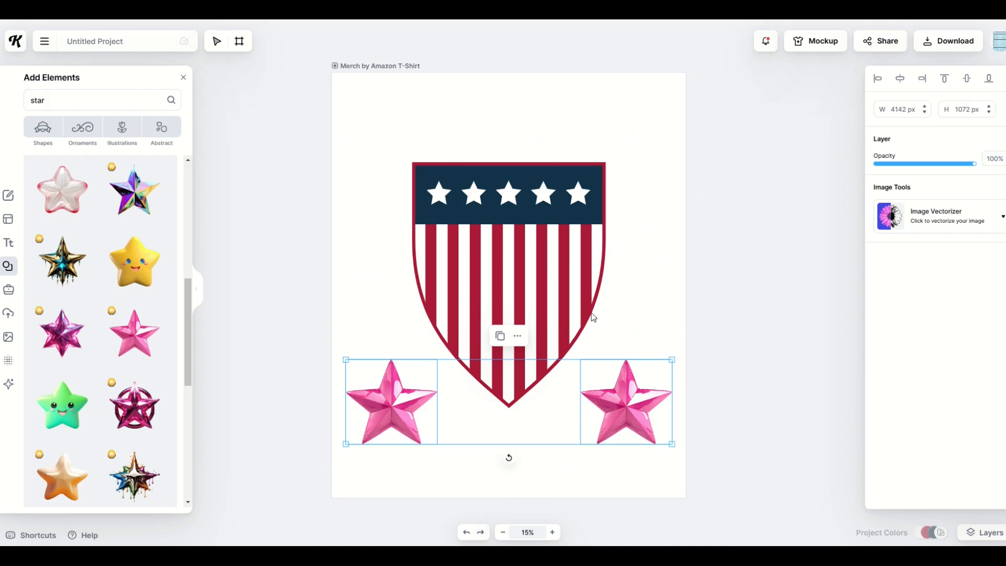
{"action": "mouse_move", "coordinate": [522, 391]}
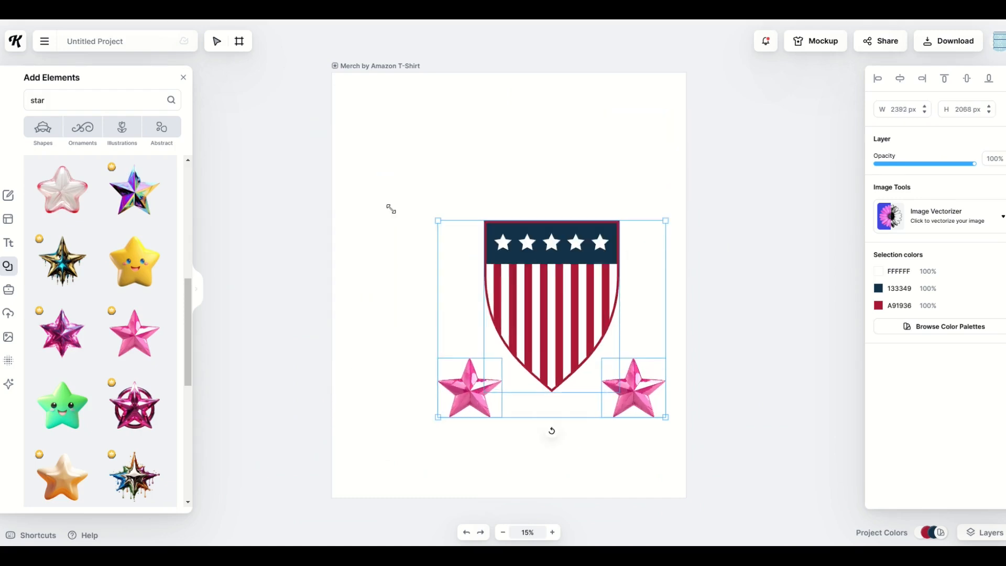
- Scale up the grouped shield-and-stars design to span most of the artboard width
{"action": "left_click_drag", "start_coordinate": [551, 431], "coordinate": [453, 424]}
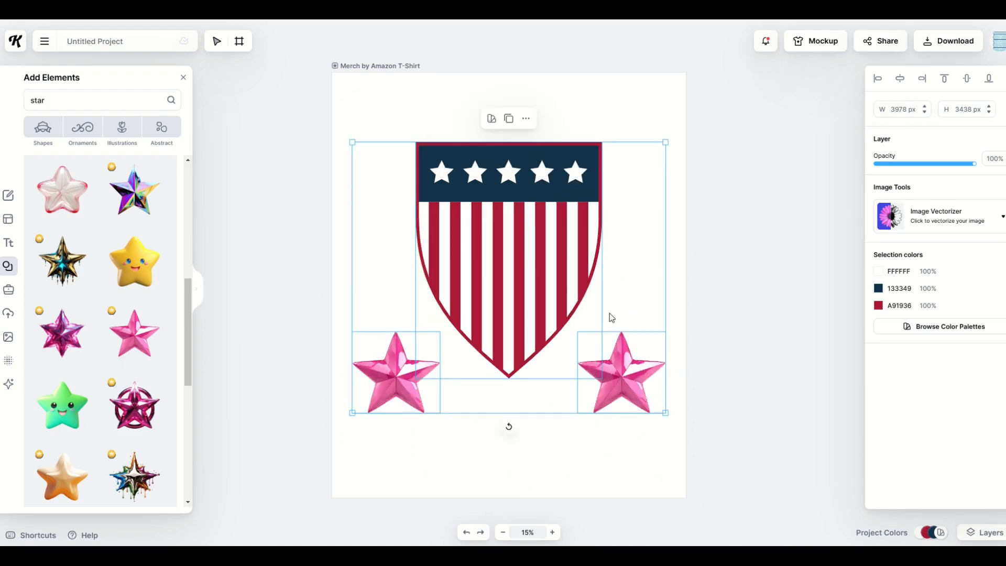
{"action": "left_click", "coordinate": [476, 468]}
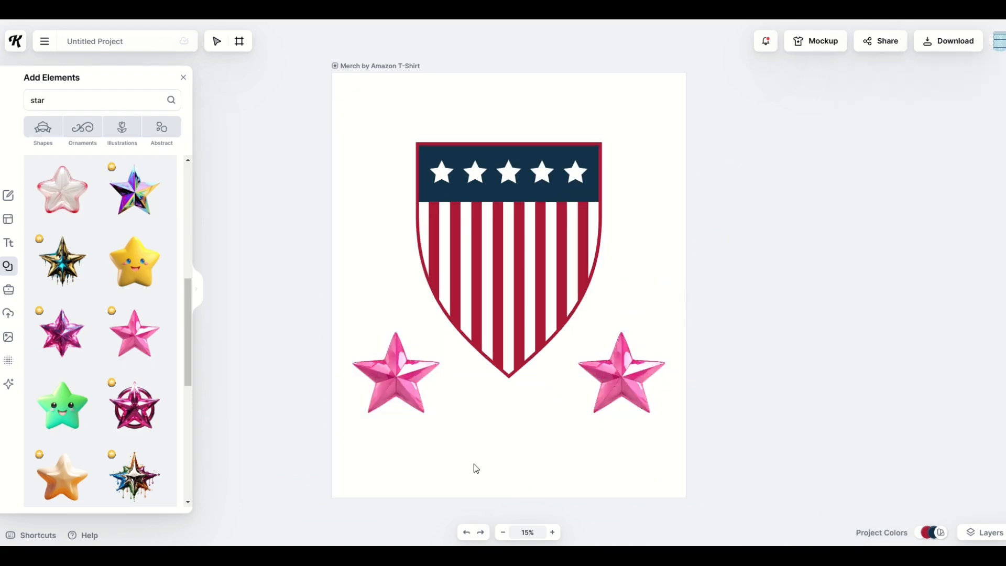
{"action": "mouse_move", "coordinate": [446, 290]}
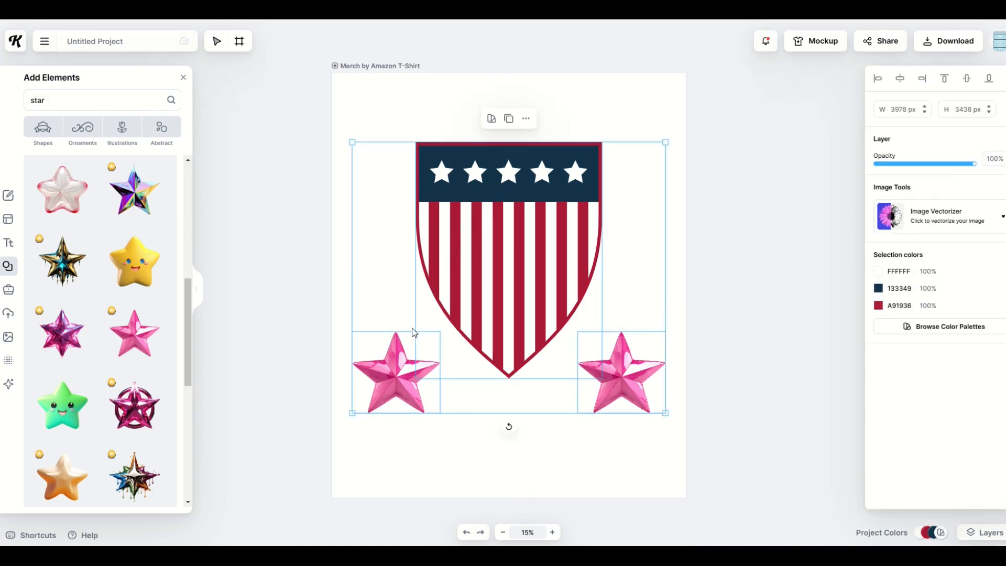
{"action": "right_click", "coordinate": [481, 260]}
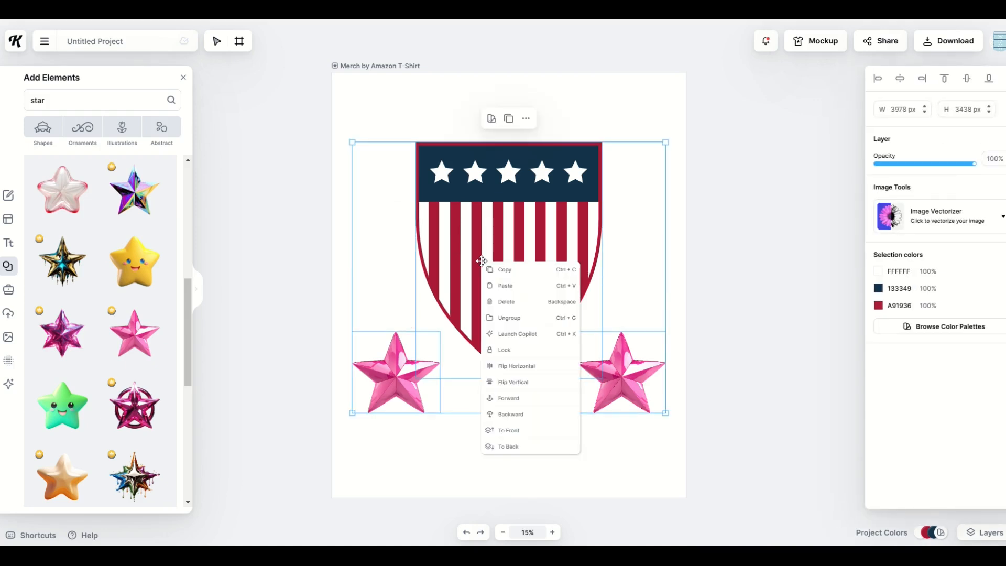
- Ungroup the design and the star pair so each star is individually selectable
{"action": "left_click", "coordinate": [481, 260]}
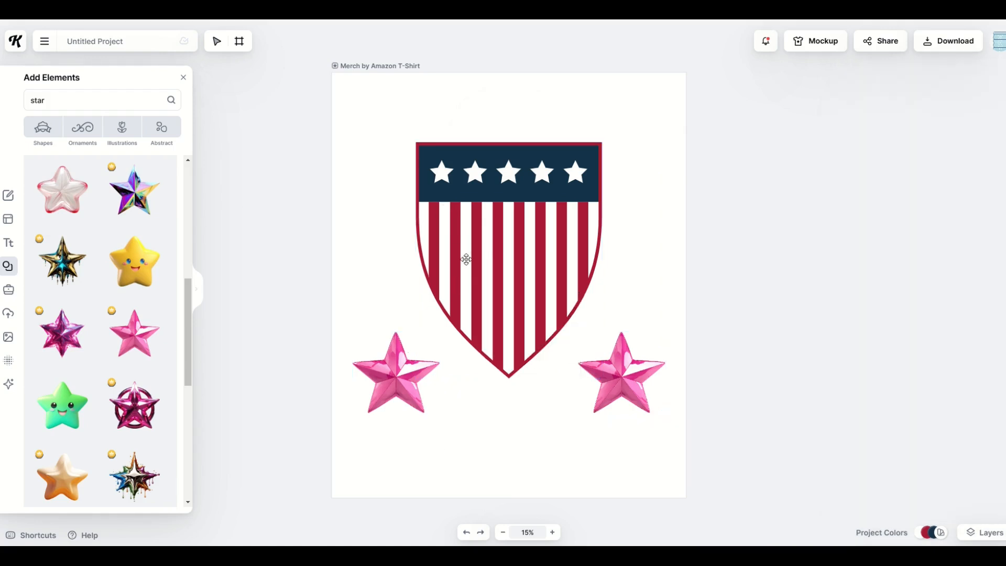
{"action": "left_click", "coordinate": [622, 372]}
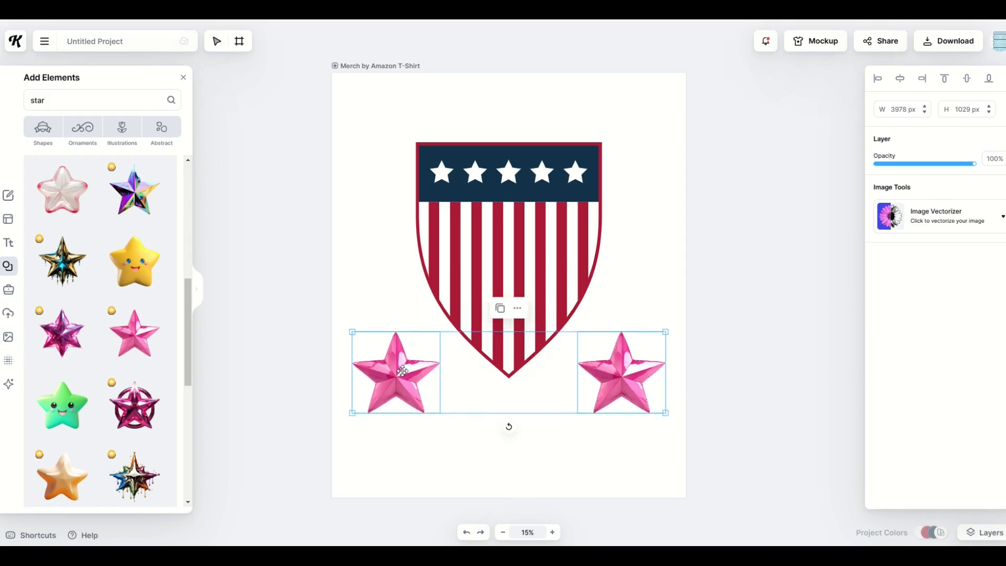
{"action": "right_click", "coordinate": [620, 372]}
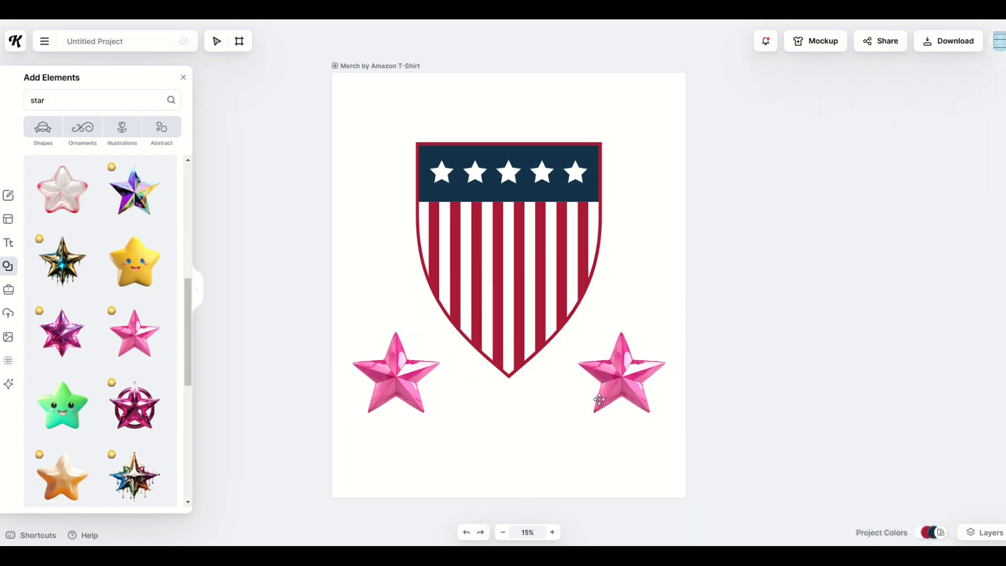
{"action": "left_click", "coordinate": [397, 372]}
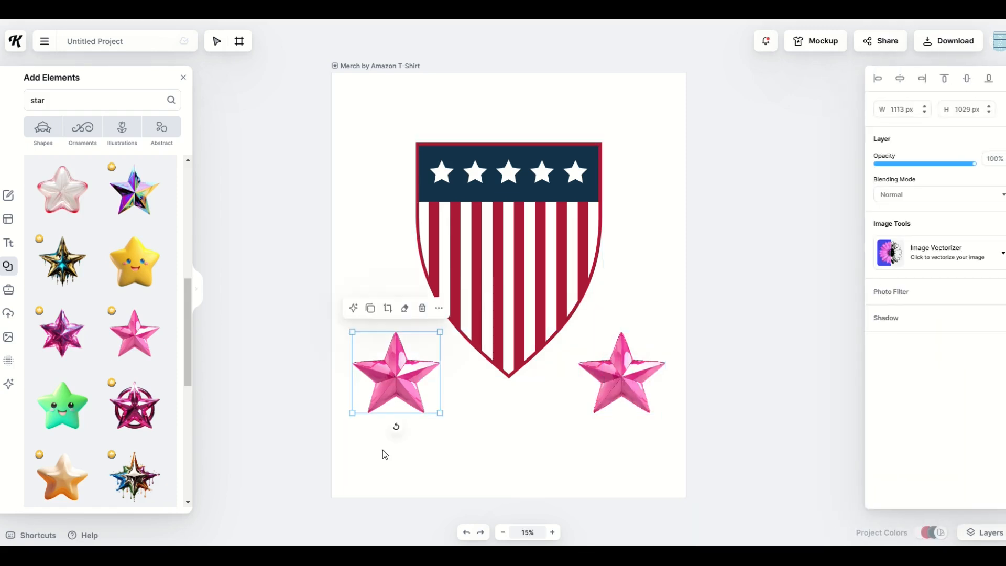
{"action": "left_click", "coordinate": [558, 428]}
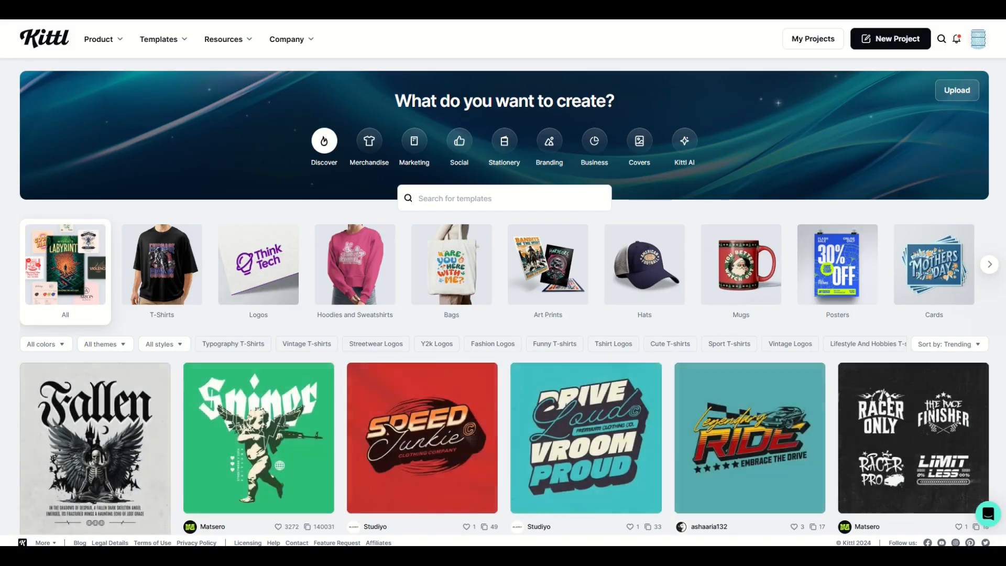
- Scroll down through the home page's community template gallery
{"action": "scroll", "scroll_direction": "down", "scroll_amount": 3}
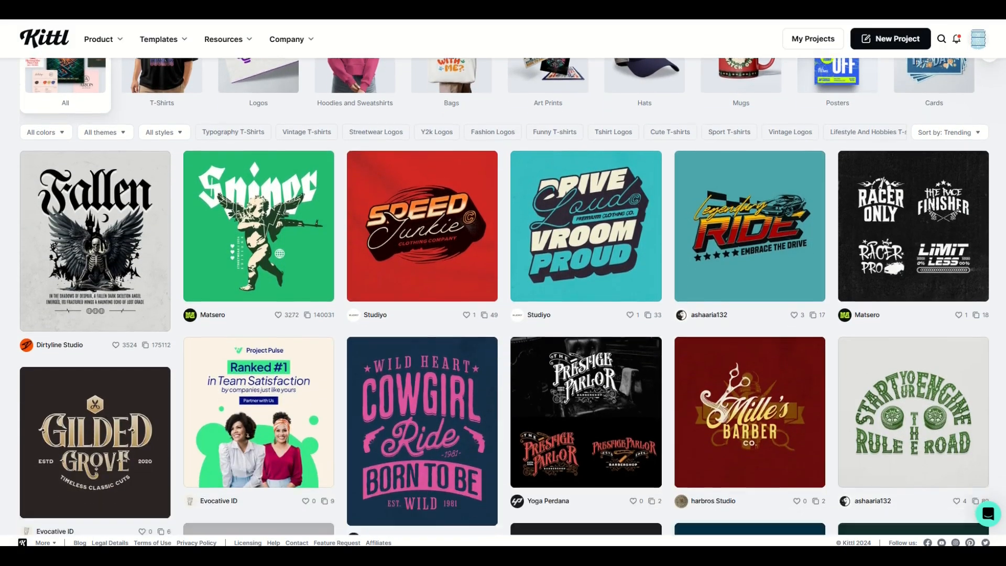
{"action": "scroll", "scroll_direction": "down", "scroll_amount": 3}
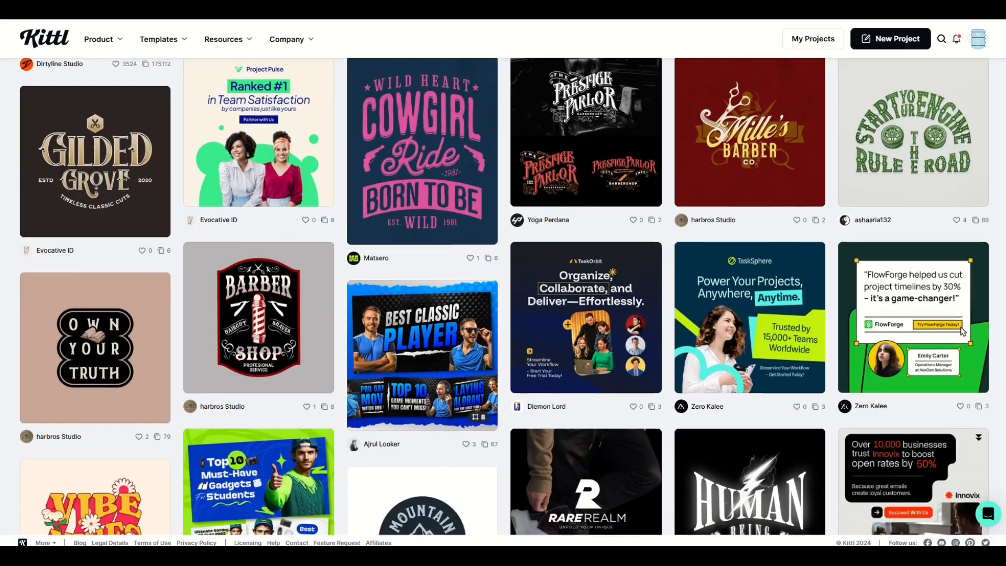
{"action": "scroll", "scroll_direction": "down", "scroll_amount": 3}
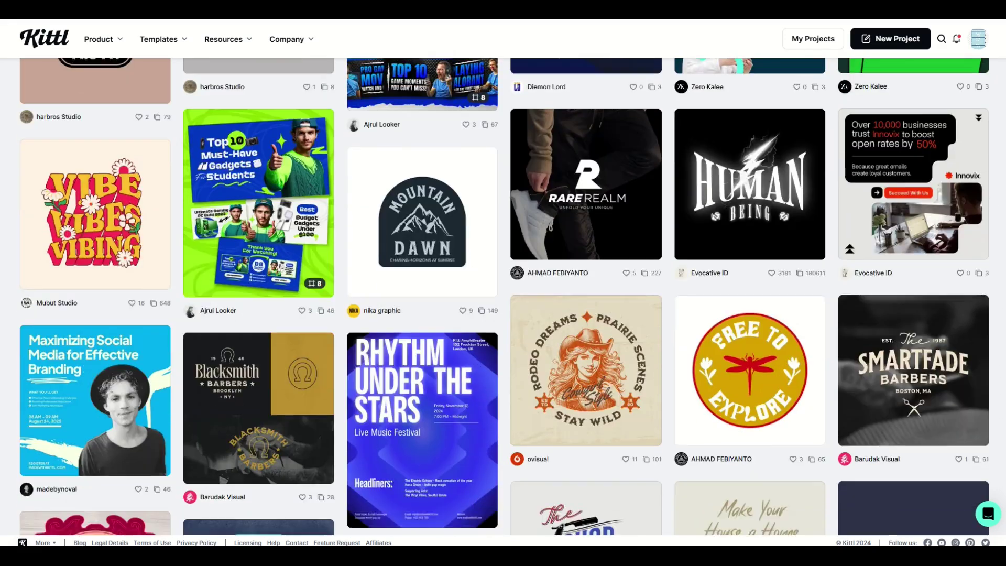
{"action": "scroll", "scroll_direction": "down", "scroll_amount": 3}
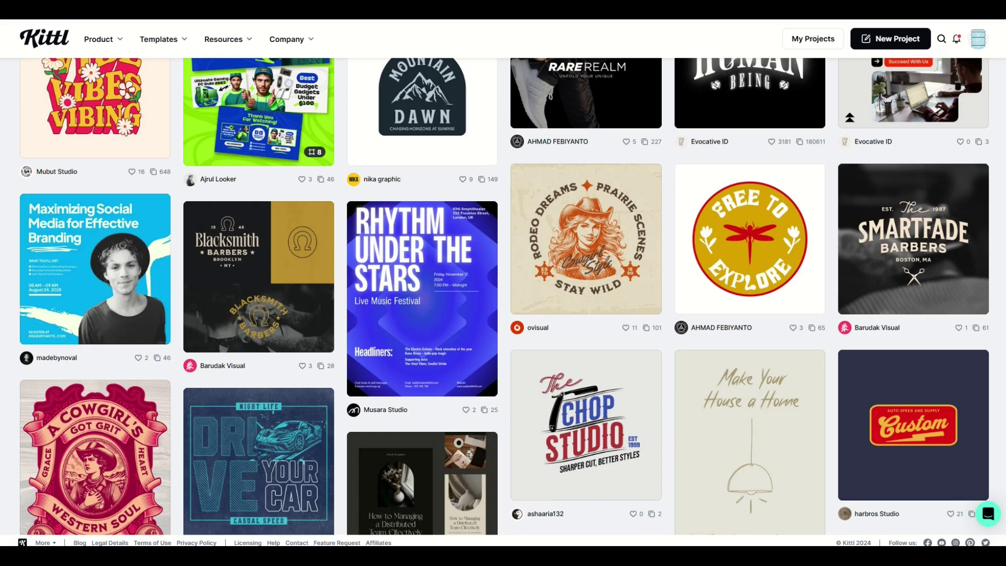